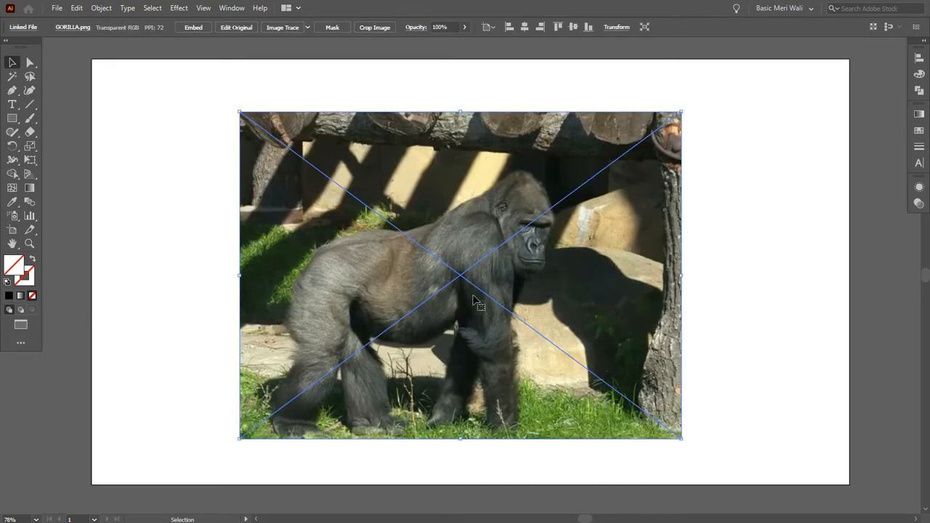
mouse_move(401, 294)
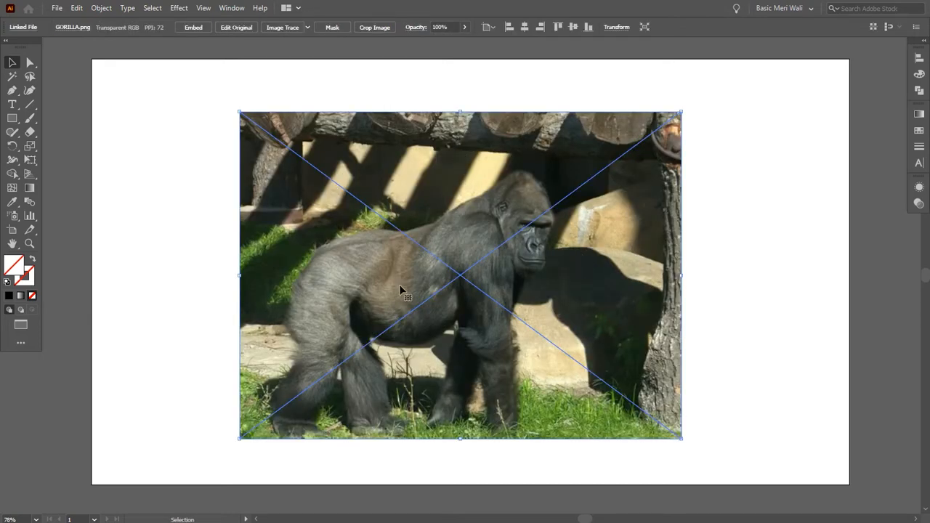
- Centre the gorilla photo horizontally and vertically on the artboard and lower its opacity to 70%
left_click(573, 26)
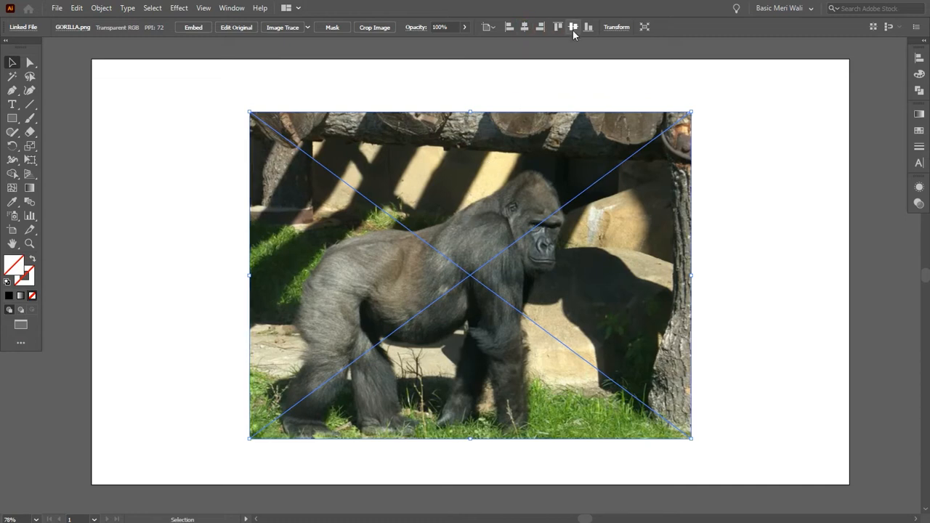
left_click(910, 195)
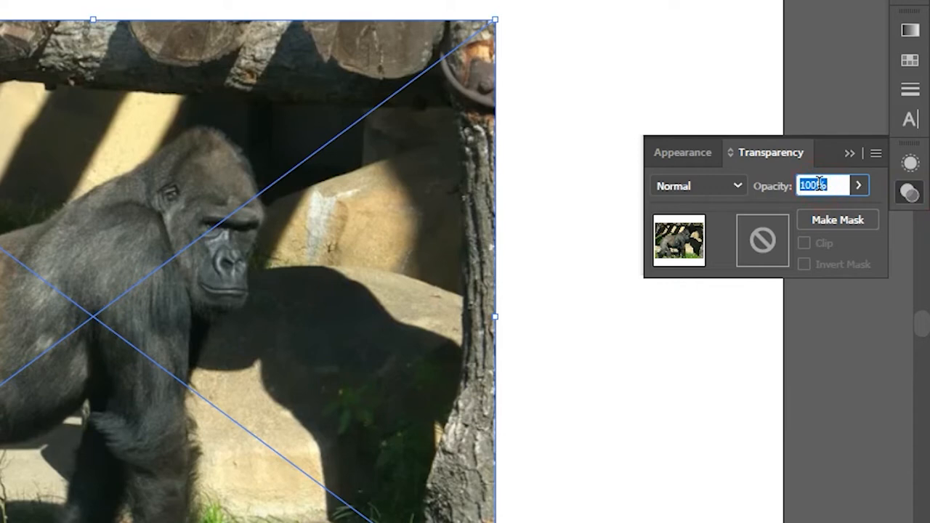
type("30")
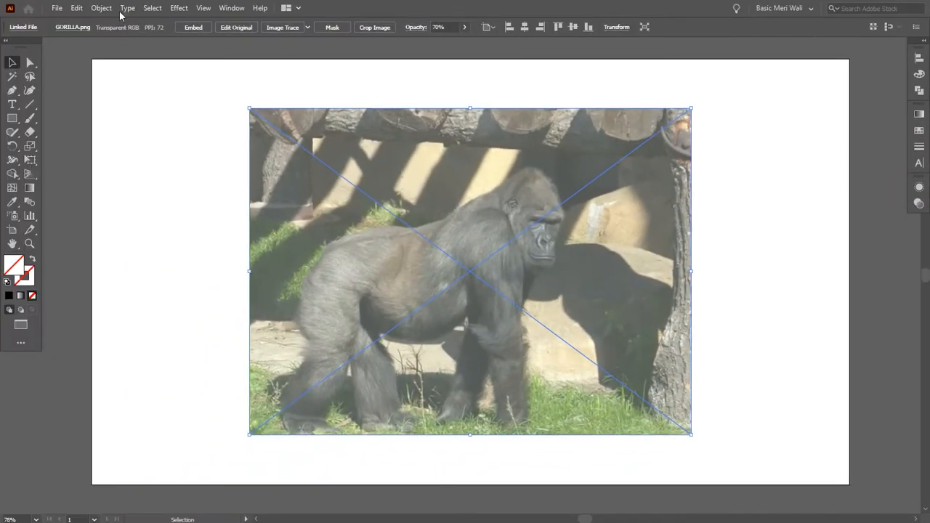
left_click(102, 9)
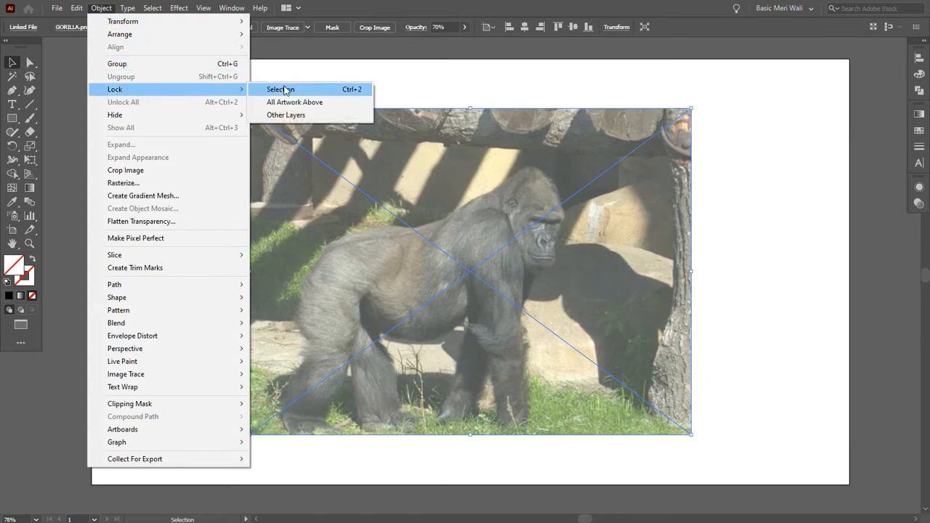
- Lock the faded photo and pan the view to frame the gorilla's legs for tracing
left_click(279, 89)
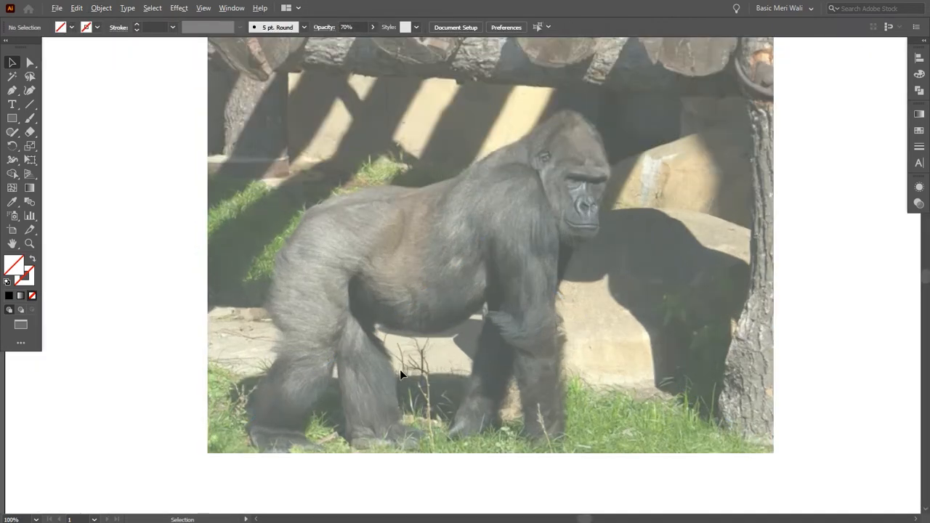
mouse_move(387, 372)
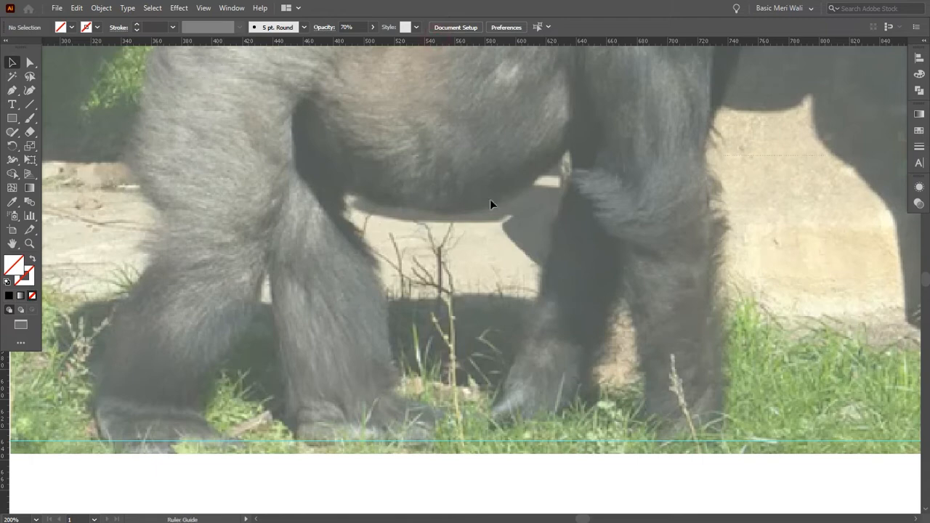
mouse_move(579, 422)
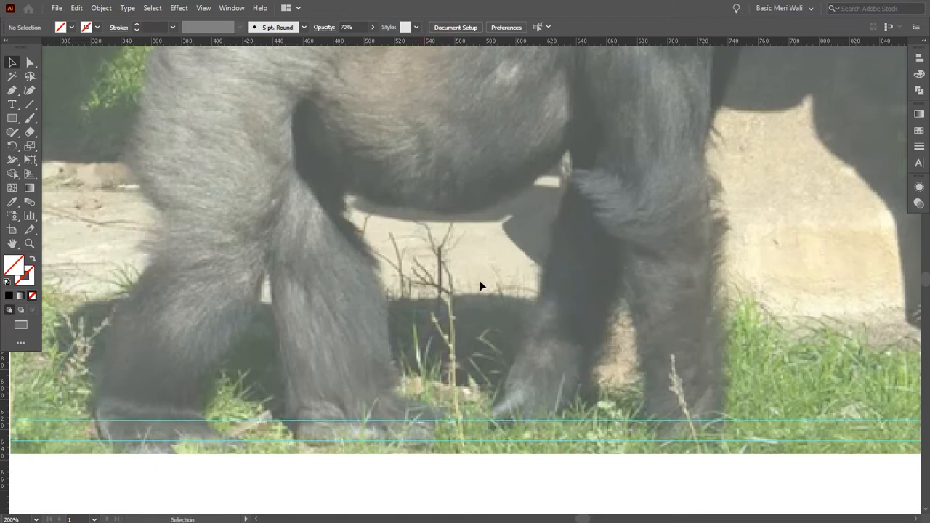
left_click_drag(480, 286, 268, 305)
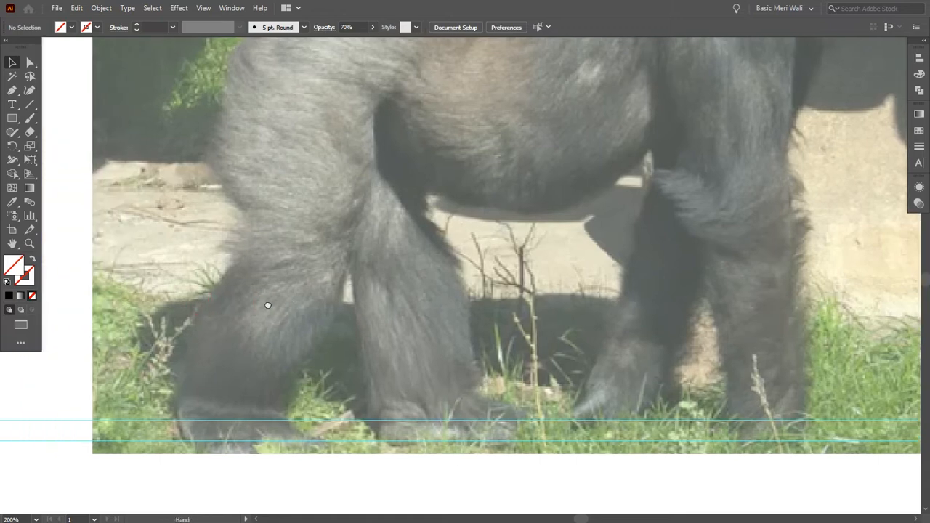
left_click_drag(268, 305, 308, 353)
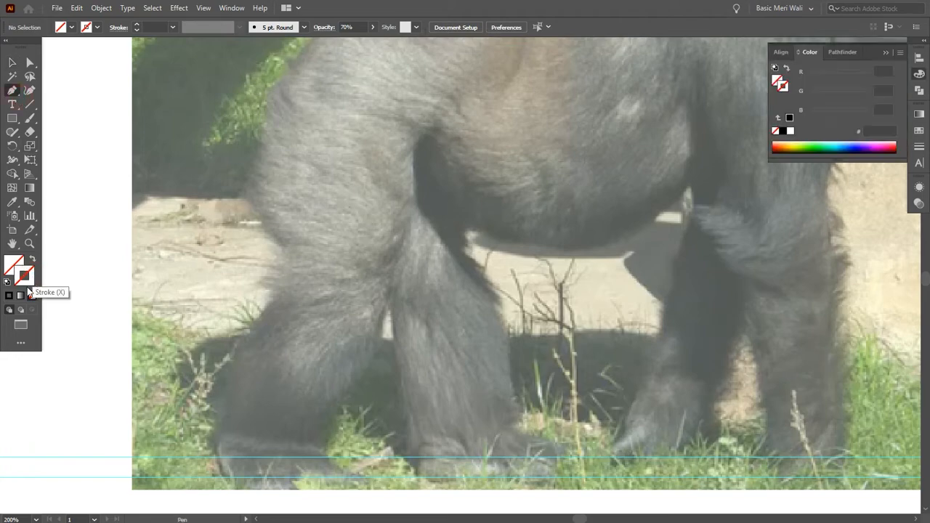
- Pick a red colour and trace the gorilla's body outline into a solid red silhouette
double_click(16, 274)
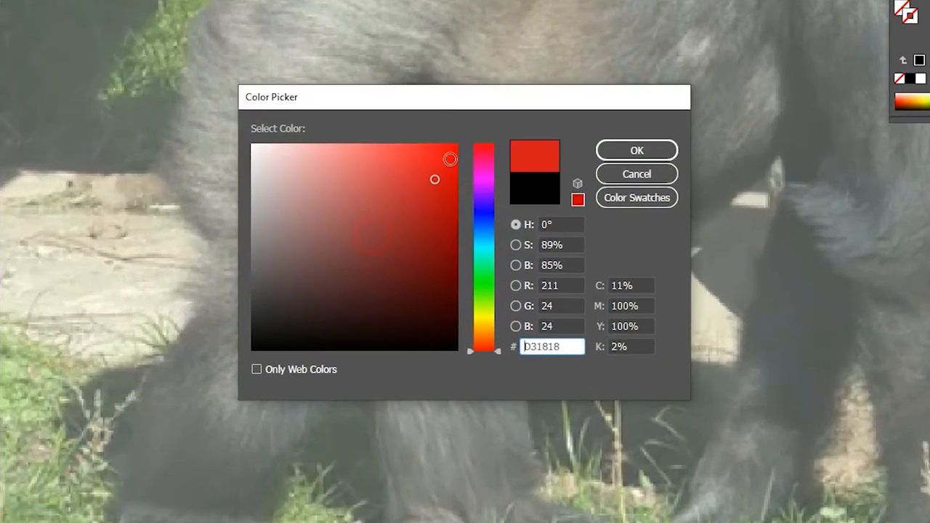
left_click(637, 150)
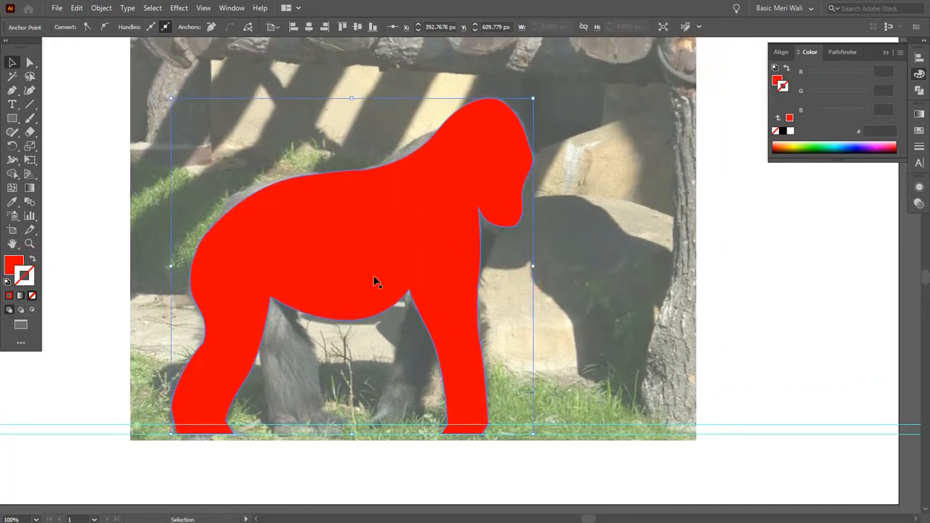
mouse_move(416, 387)
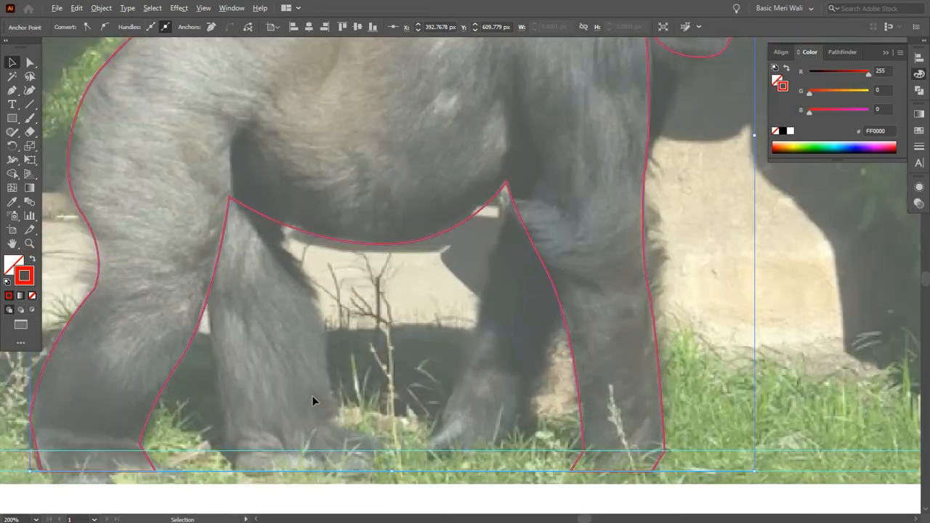
- Trace the inner leg gap shapes as unfilled red outlines over the photo
left_click(11, 91)
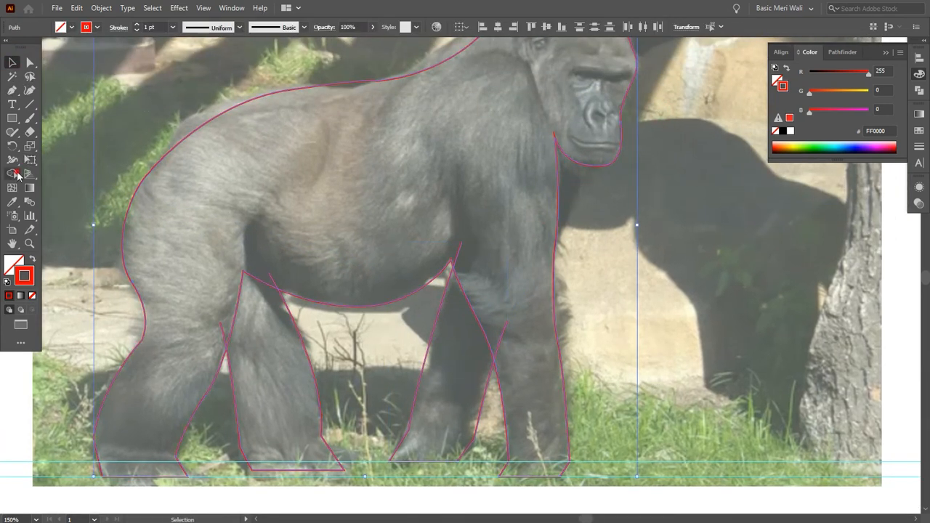
left_click(11, 175)
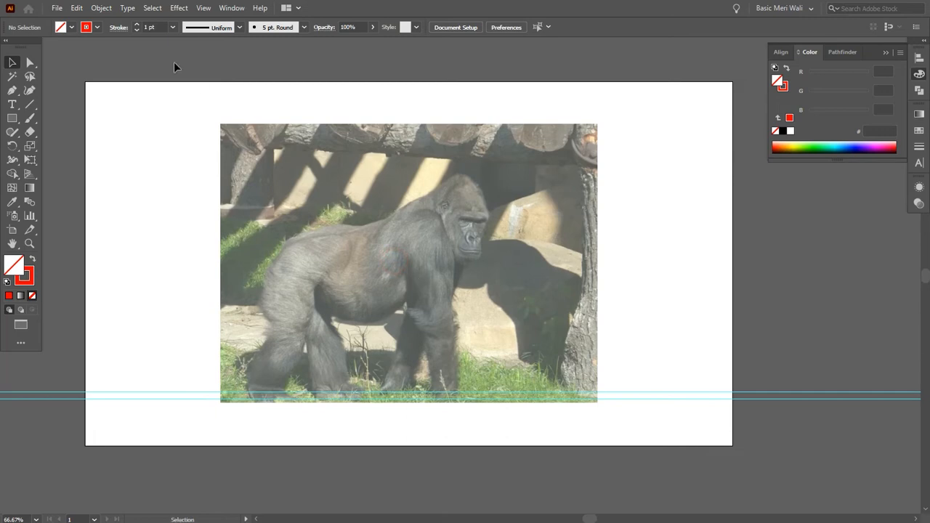
- Fill the leg-gap shapes with darker red #AD0000 and remove their stroke
left_click(385, 250)
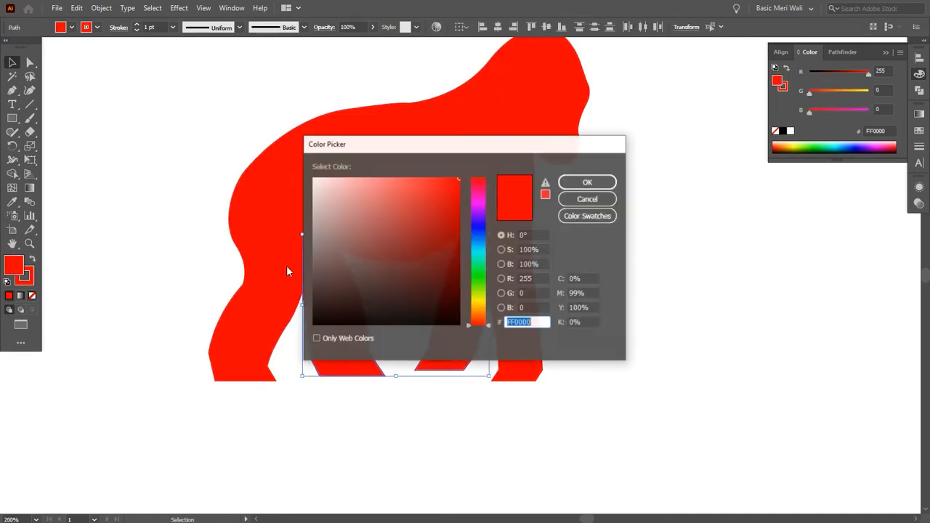
left_click(460, 223)
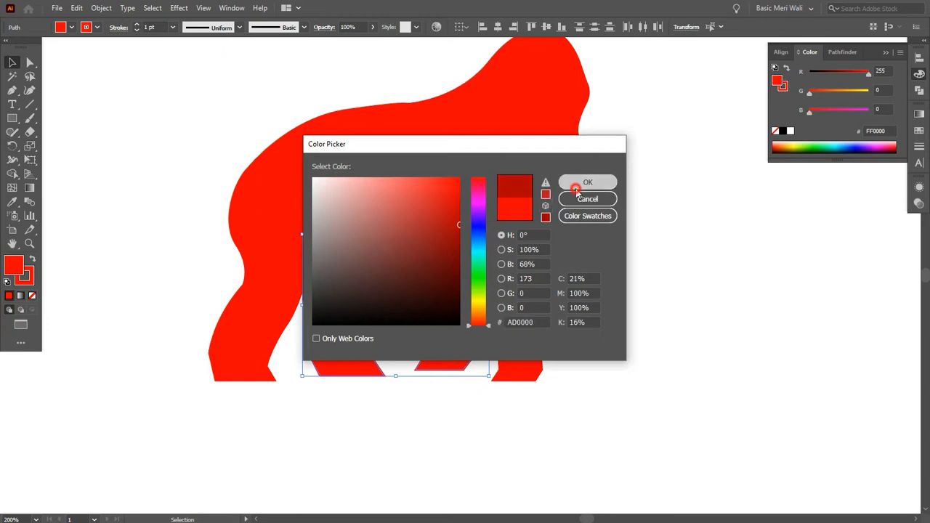
left_click(587, 182)
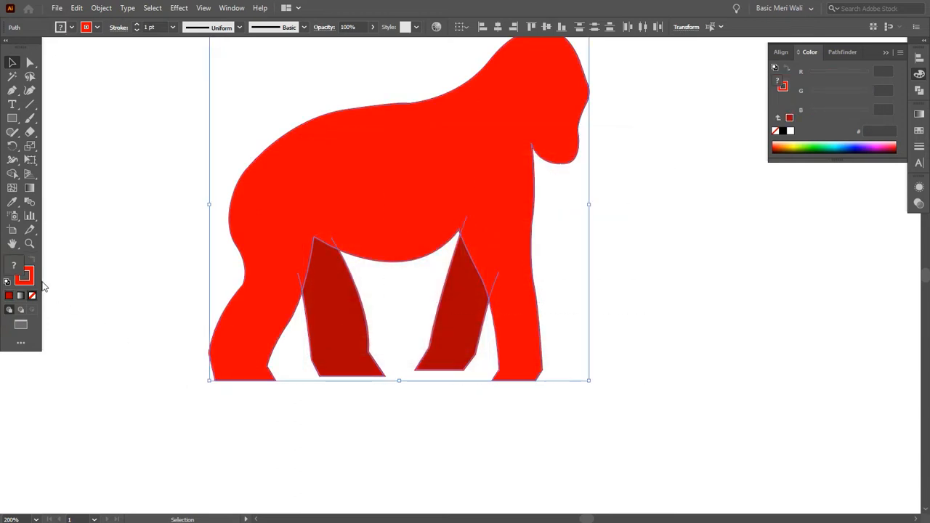
left_click(327, 448)
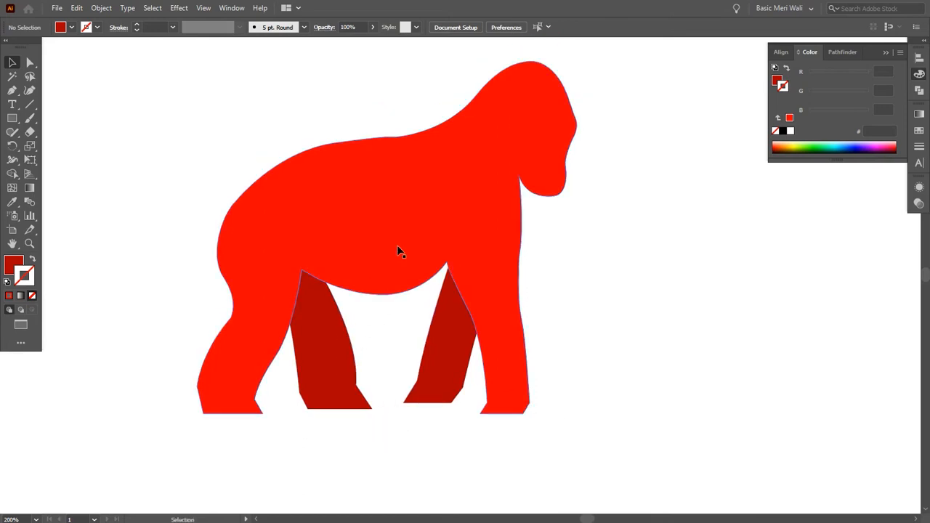
- Apply Offset Path with offset 7 to the red body silhouette to create an enlarged outline
left_click(398, 250)
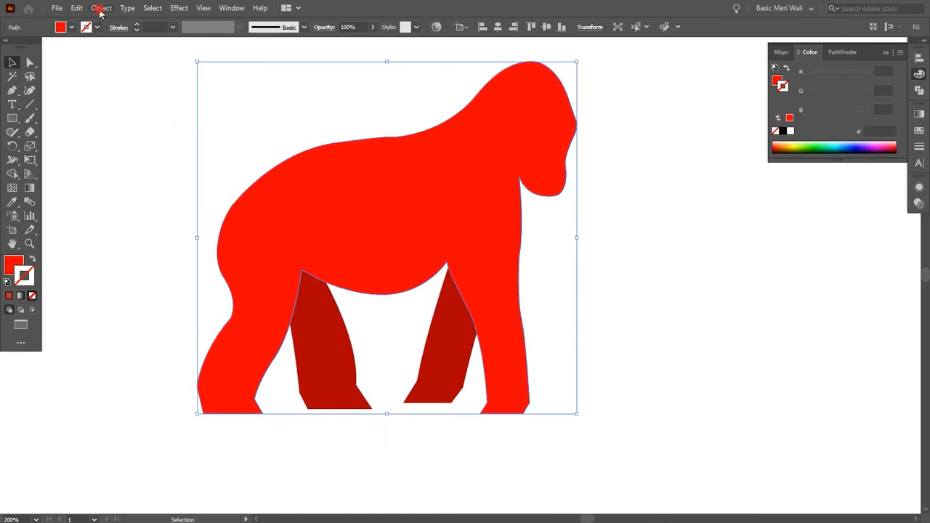
left_click(102, 8)
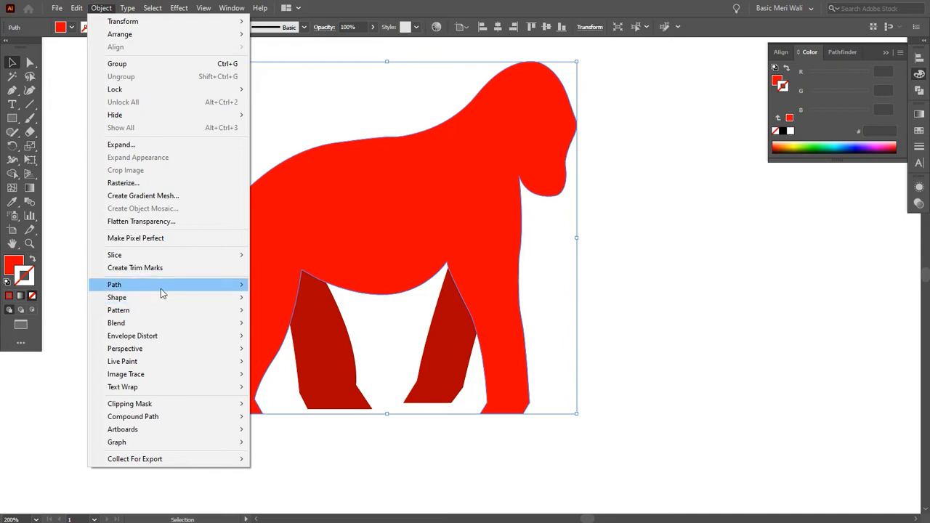
left_click(114, 283)
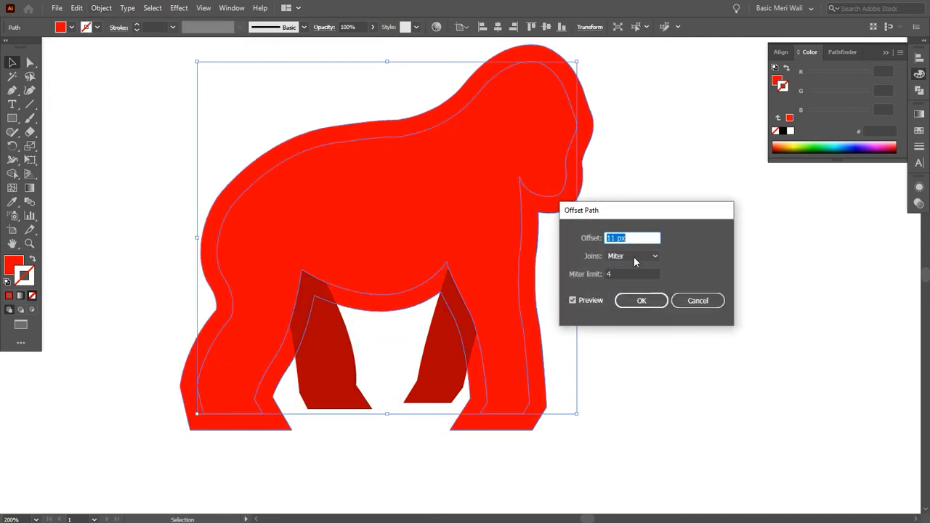
type("7")
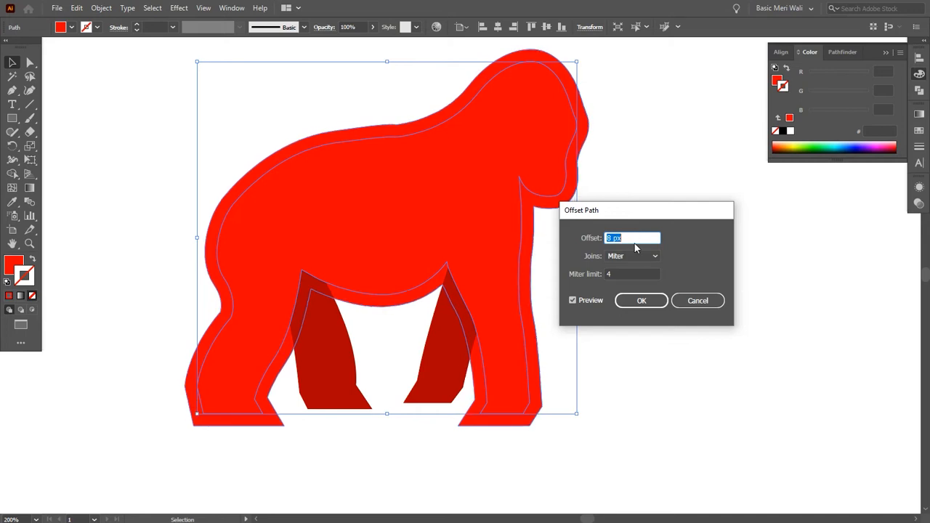
left_click(641, 300)
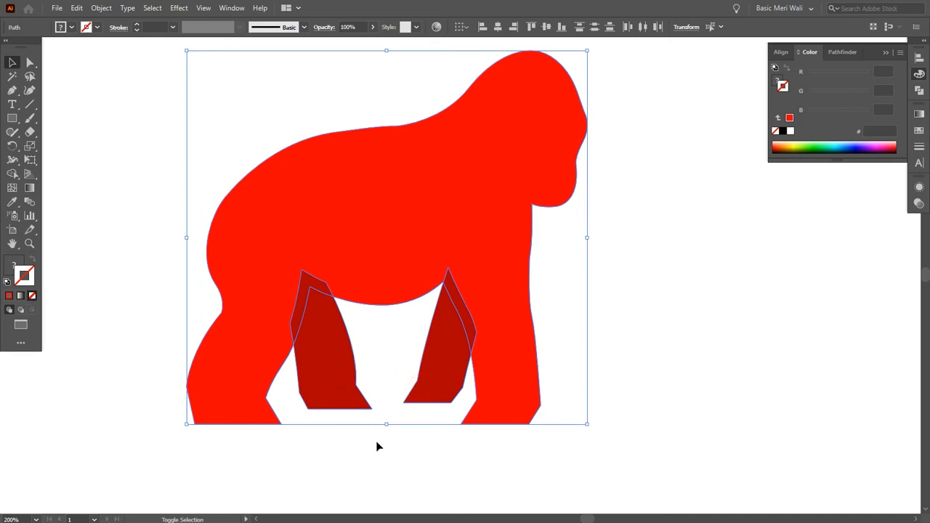
- Adjust the offset path's anchor points so white gaps form around the two leg shapes
left_click(11, 175)
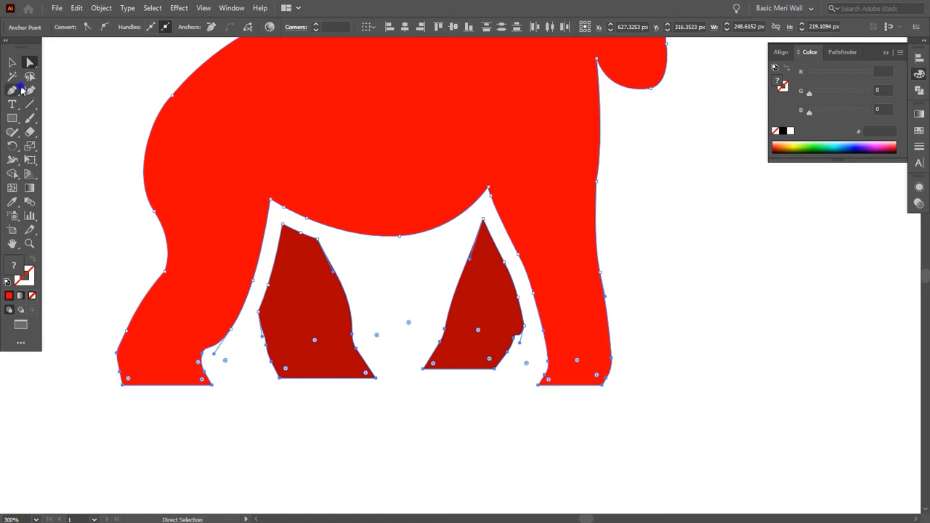
- Combine and subtract the shapes with Pathfinder into one black silhouette and group it
left_click(12, 90)
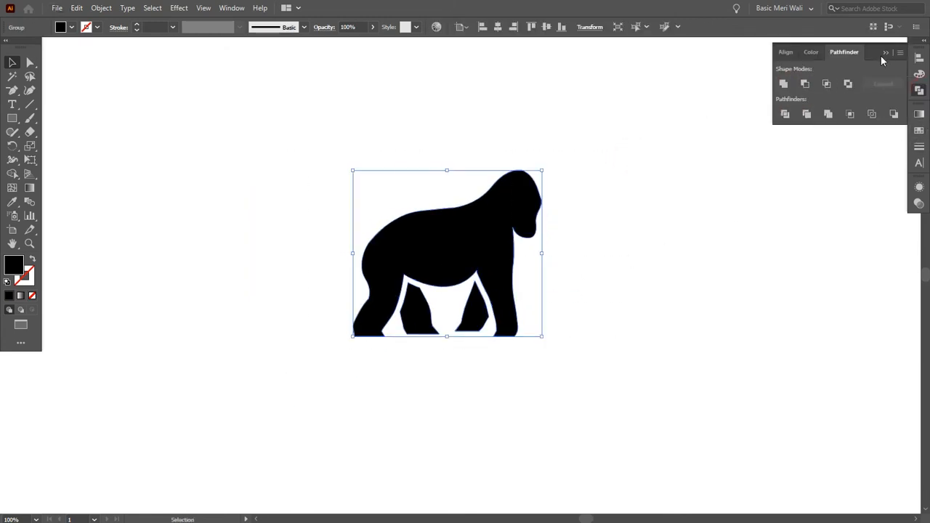
- Draw a curved band under the belly with the Pen tool and fill it white
left_click(496, 396)
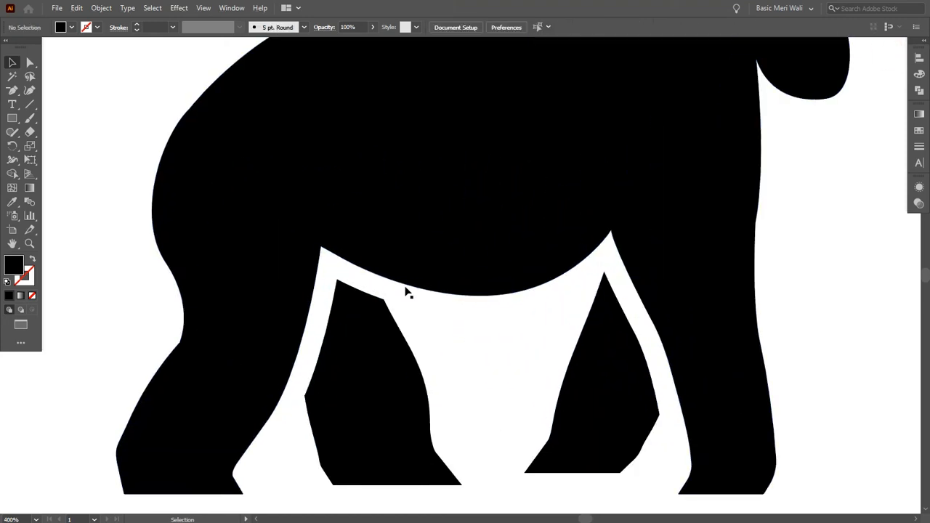
left_click(12, 90)
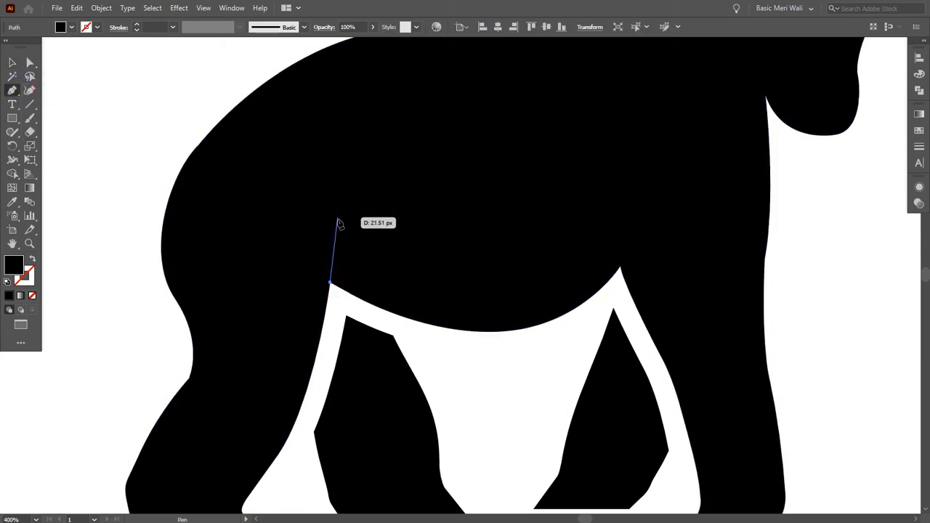
left_click(337, 221)
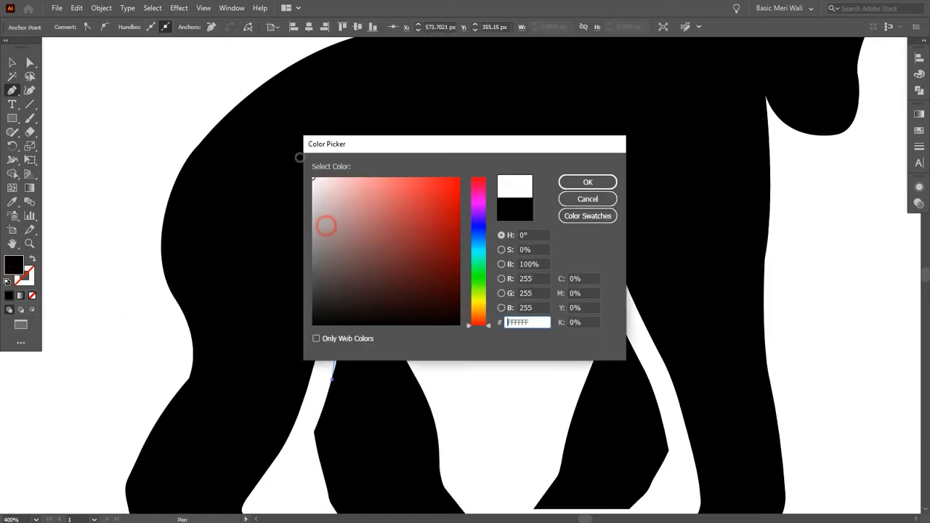
left_click(587, 182)
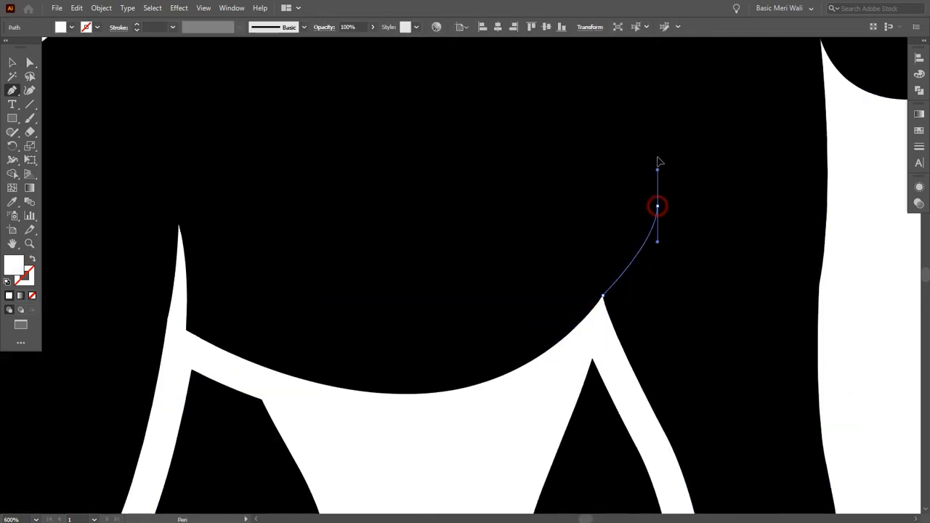
left_click_drag(657, 207, 599, 334)
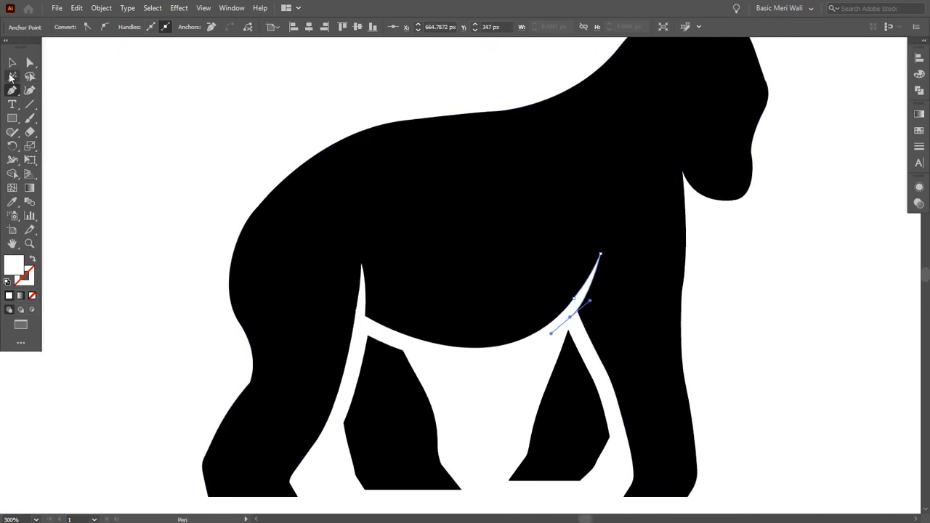
left_click(11, 62)
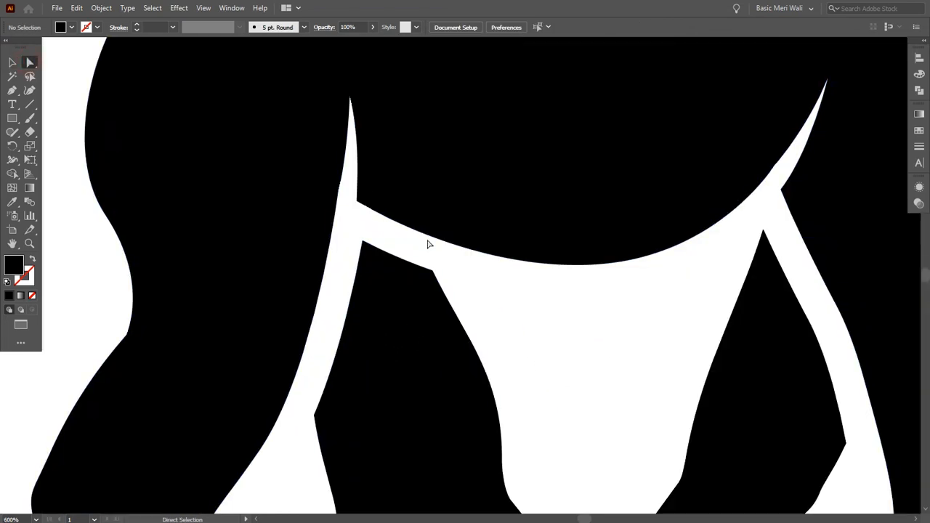
left_click(359, 248)
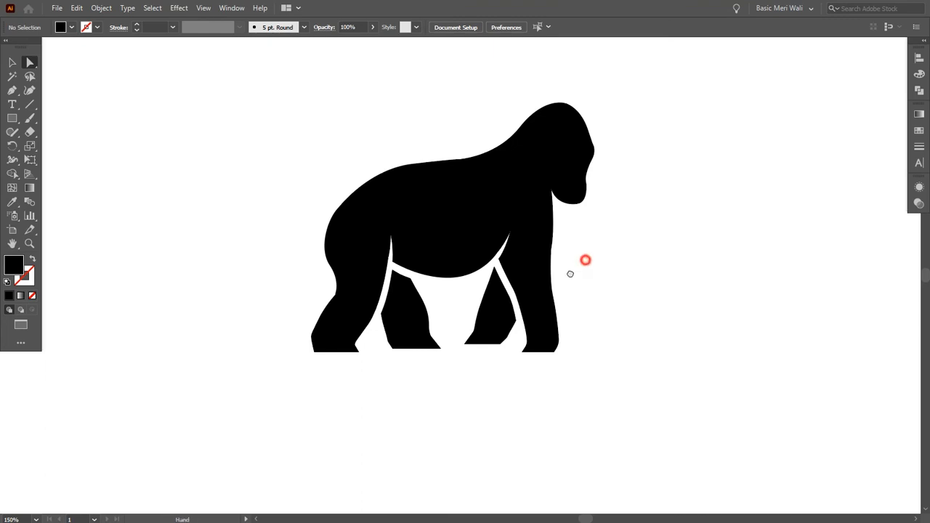
- Type the title 'GORILLA CITY' on a text line below the gorilla and finish editing
left_click(11, 105)
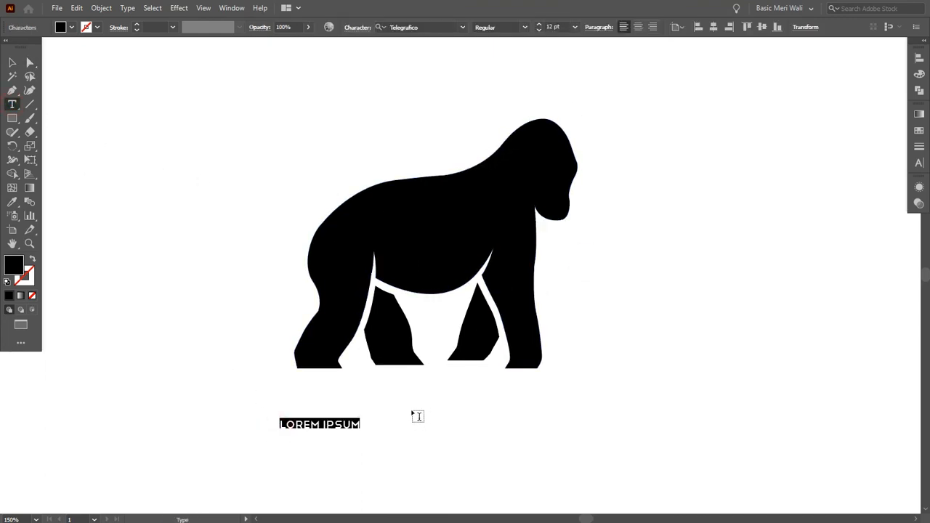
type("GORILL")
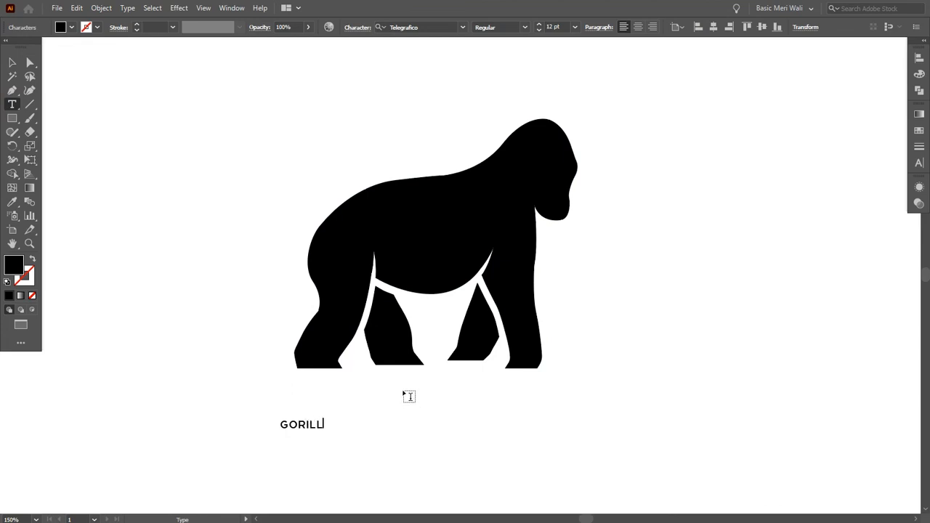
type("A")
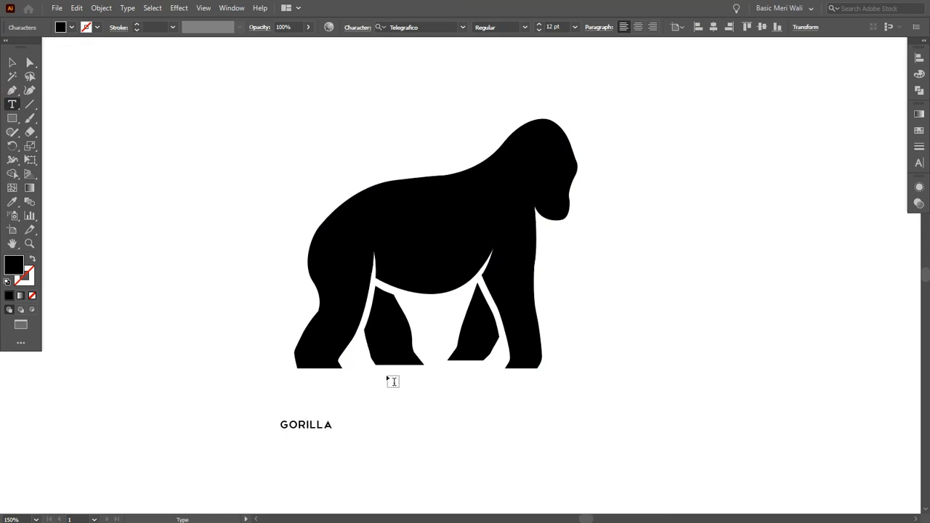
type("CITY")
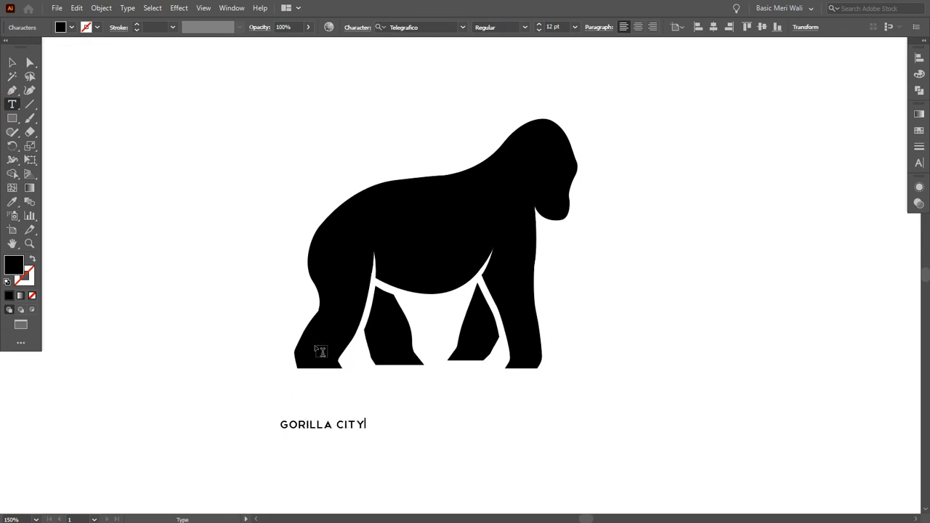
left_click(323, 424)
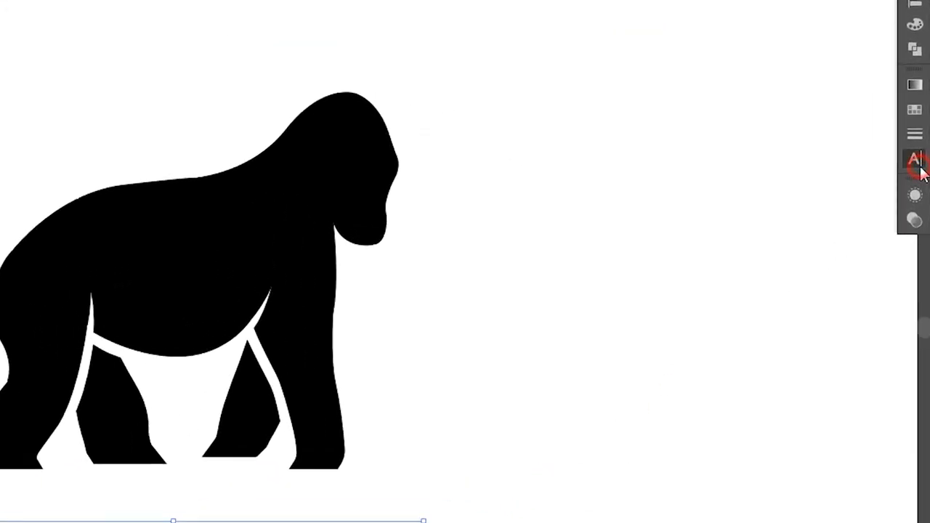
- Set the GORILLA CITY title's tracking to 80 in the Character panel
left_click(916, 159)
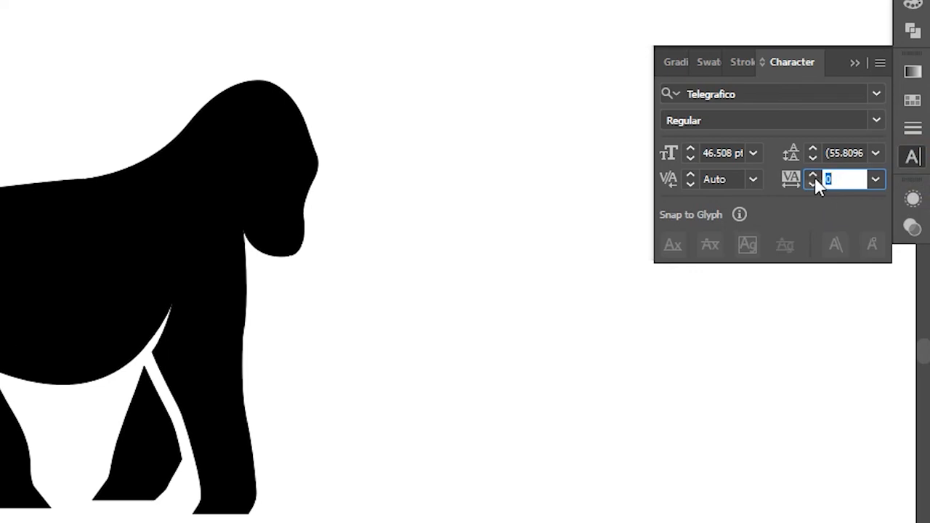
type("80")
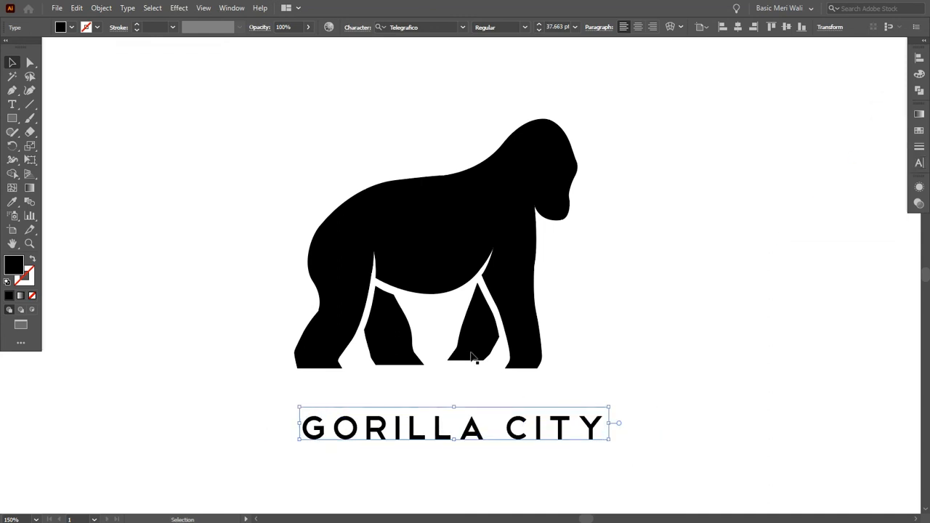
- Expand GORILLA CITY into outlines and group it with the gorilla silhouette
left_click(102, 9)
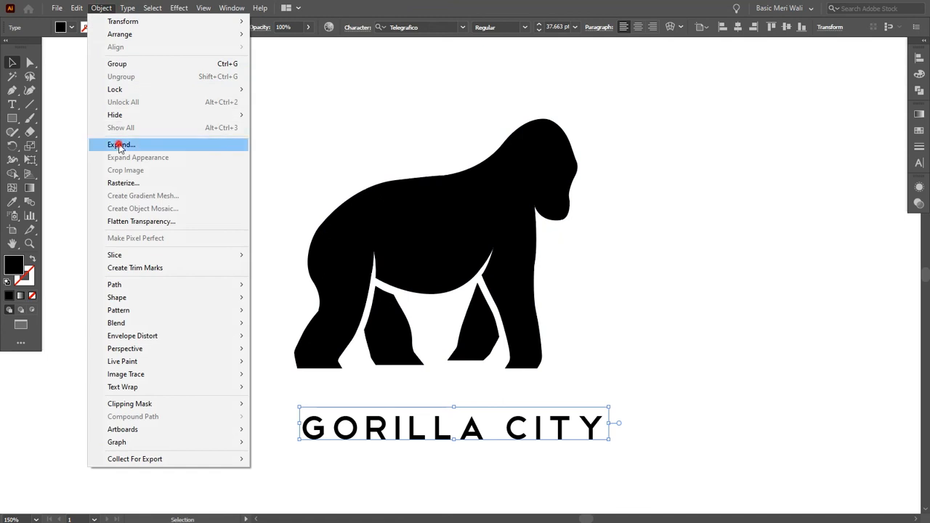
left_click(122, 146)
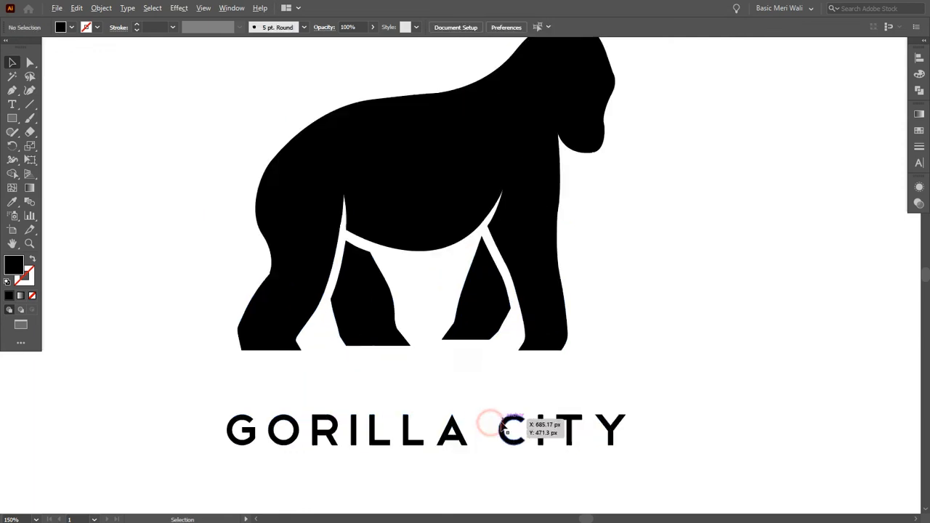
left_click(506, 430)
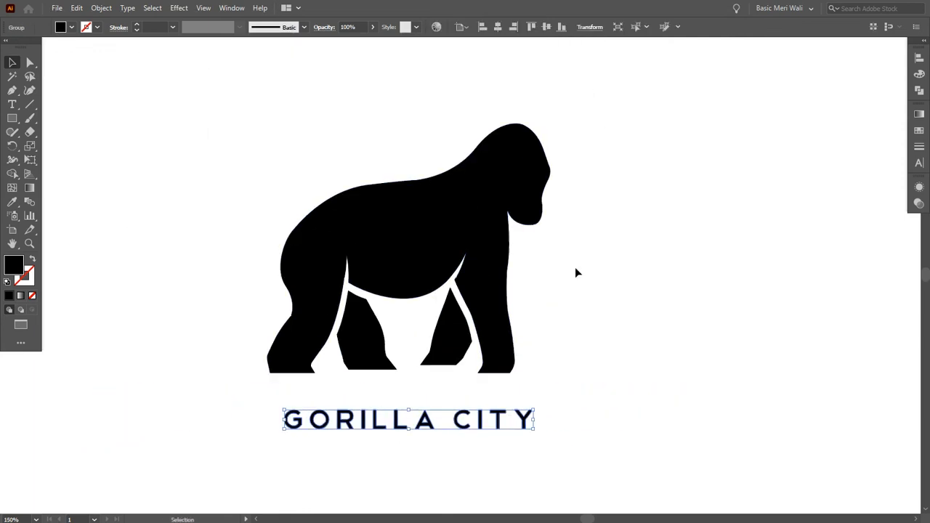
right_click(407, 276)
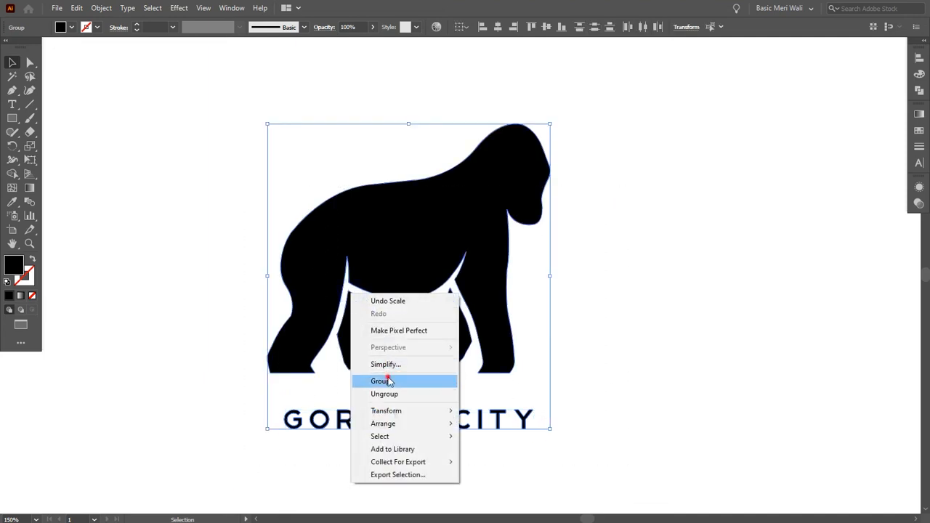